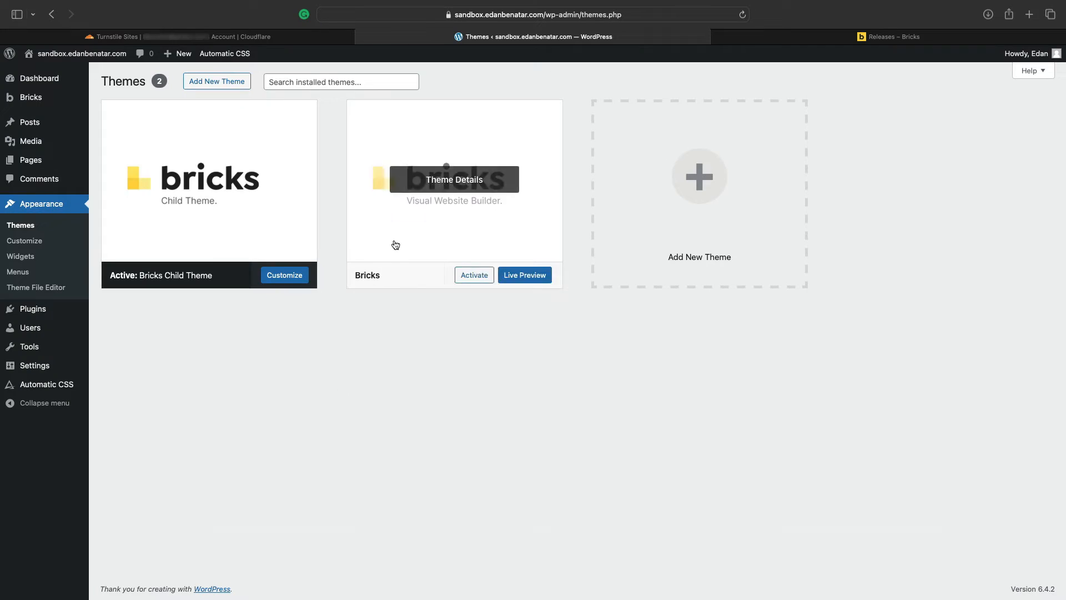
Step: View the Bricks parent theme's details showing version 1.9.5
{"action": "left_click", "coordinate": [455, 180]}
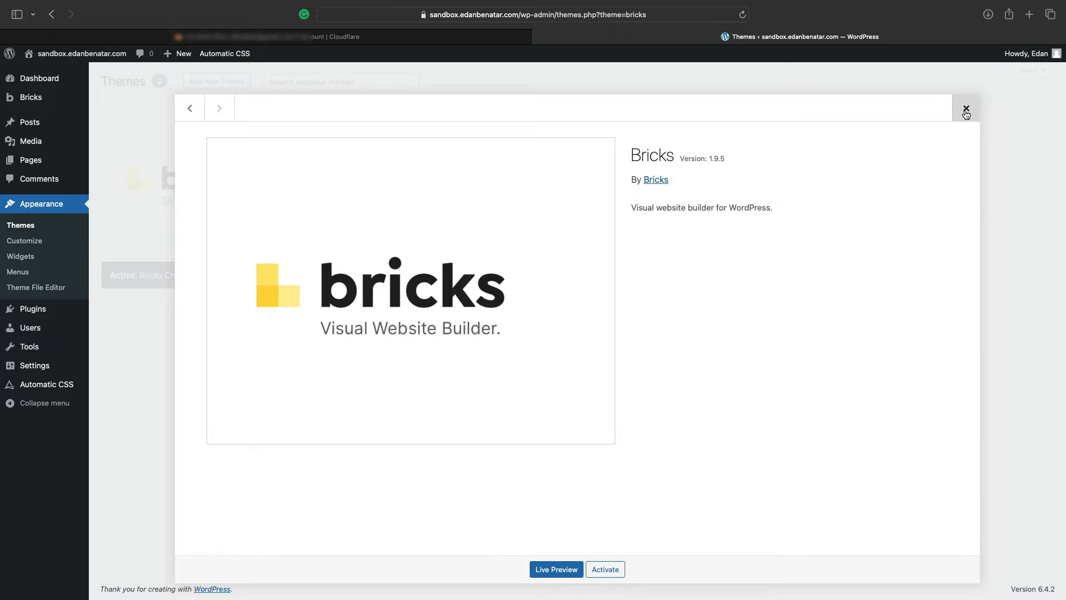
Step: Go to Bricks > Settings on the API keys section with empty Turnstile key fields
{"action": "left_click", "coordinate": [967, 106]}
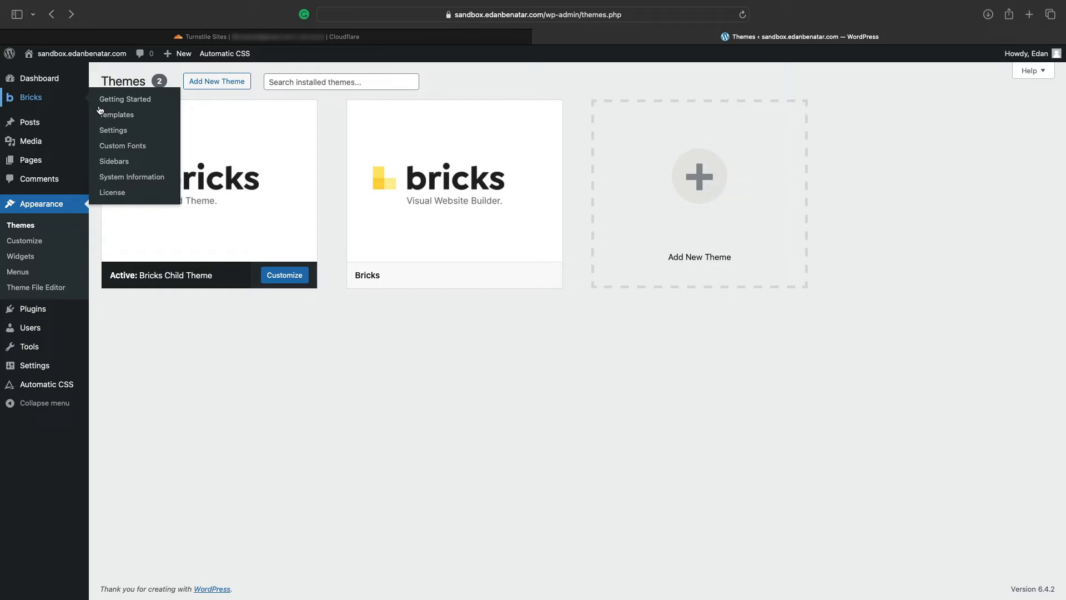
{"action": "mouse_move", "coordinate": [120, 131]}
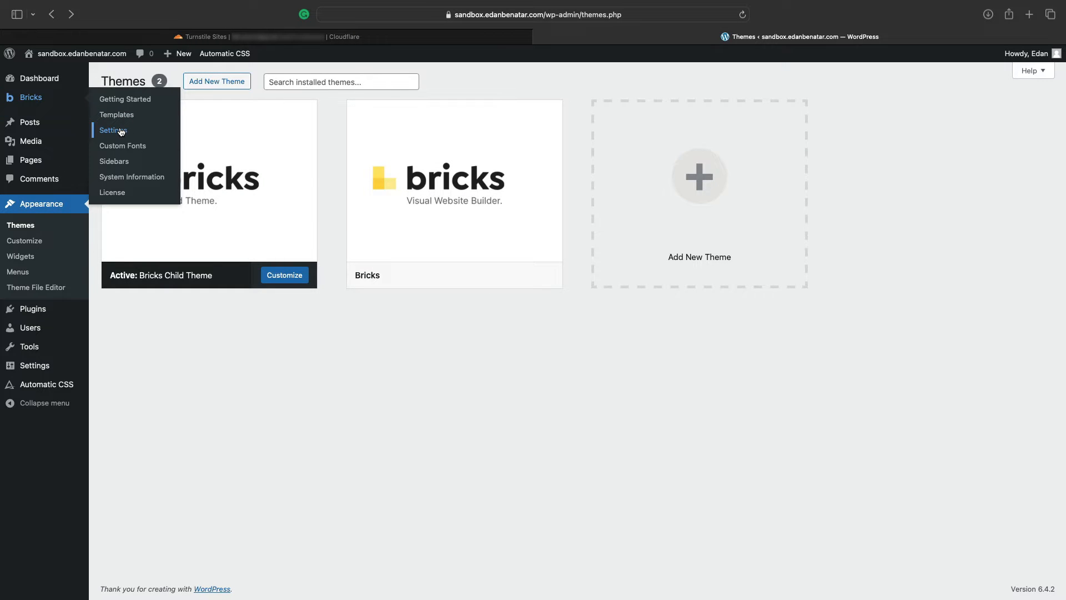
{"action": "left_click", "coordinate": [112, 130]}
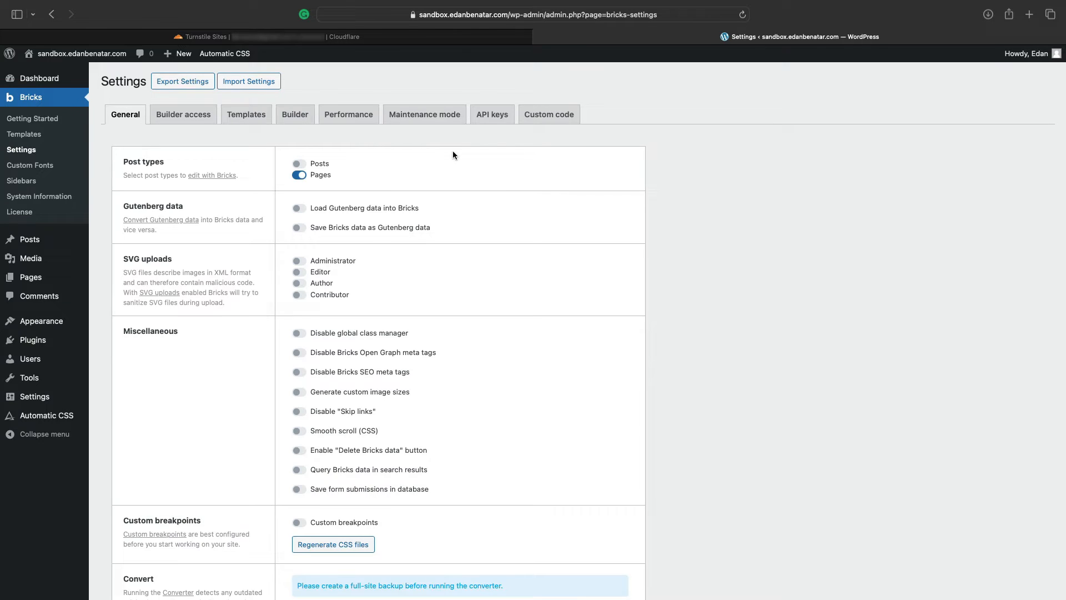
{"action": "left_click", "coordinate": [492, 113]}
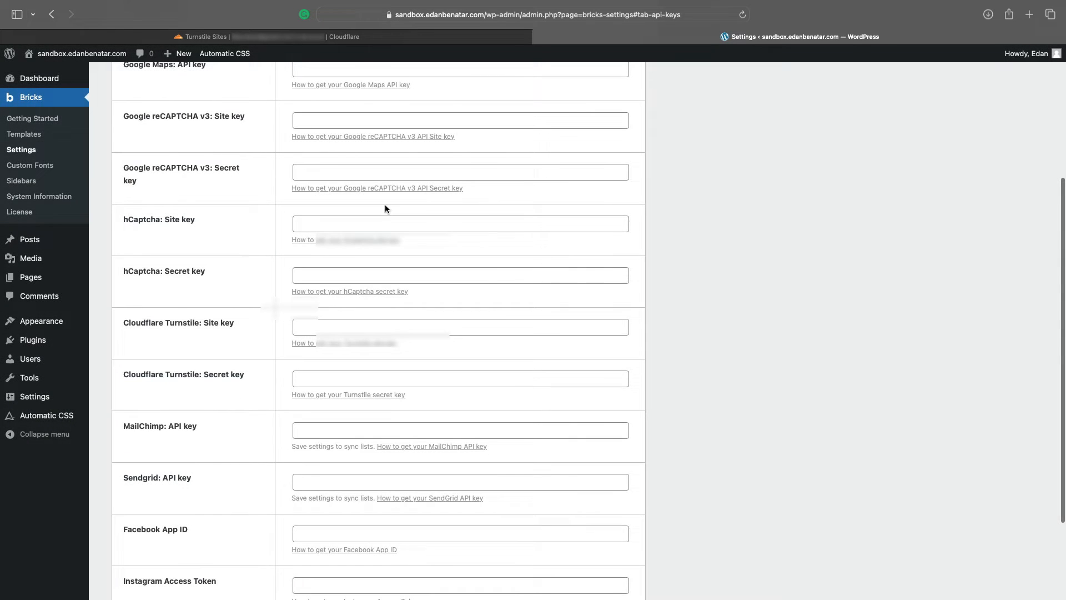
Step: Create a non-interactive Turnstile widget named Sandbox for sandbox.edanbenatar.com
{"action": "left_click", "coordinate": [204, 37]}
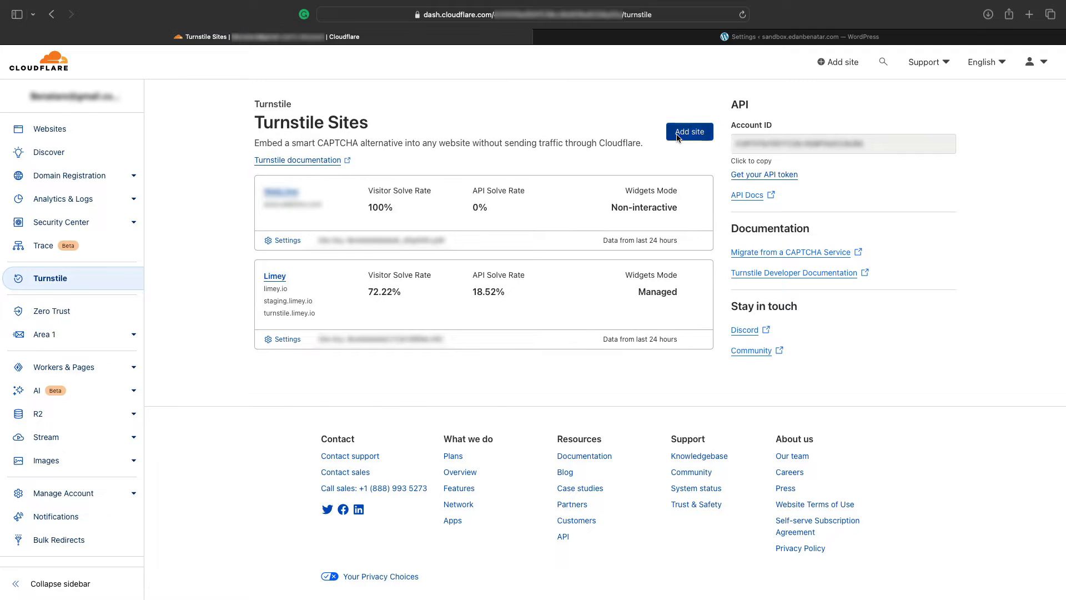
{"action": "left_click", "coordinate": [689, 131]}
{"action": "type", "text": "Sandbox"}
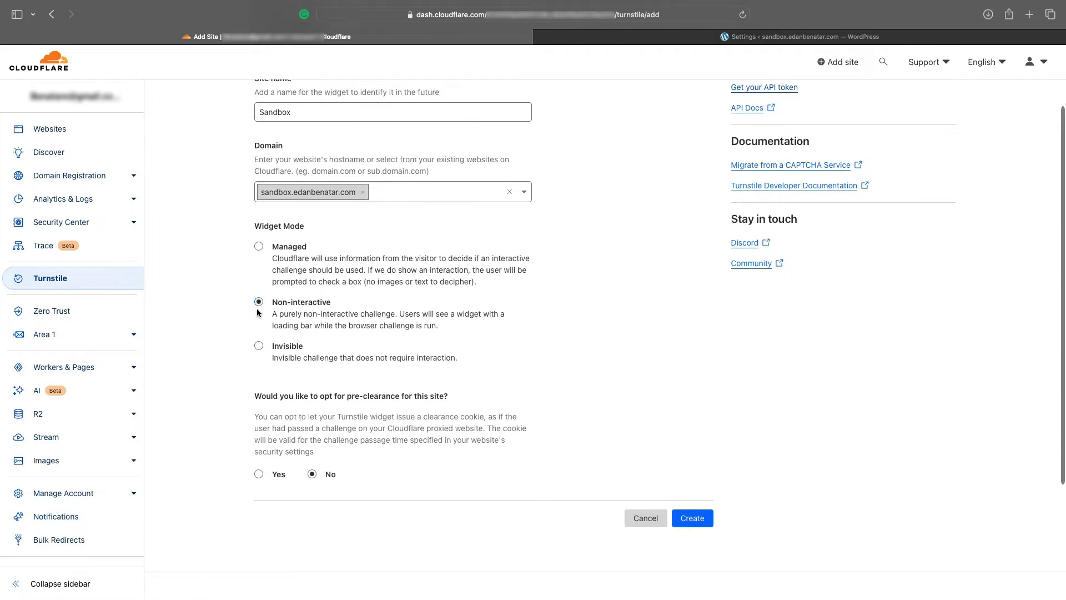
{"action": "left_click", "coordinate": [693, 518]}
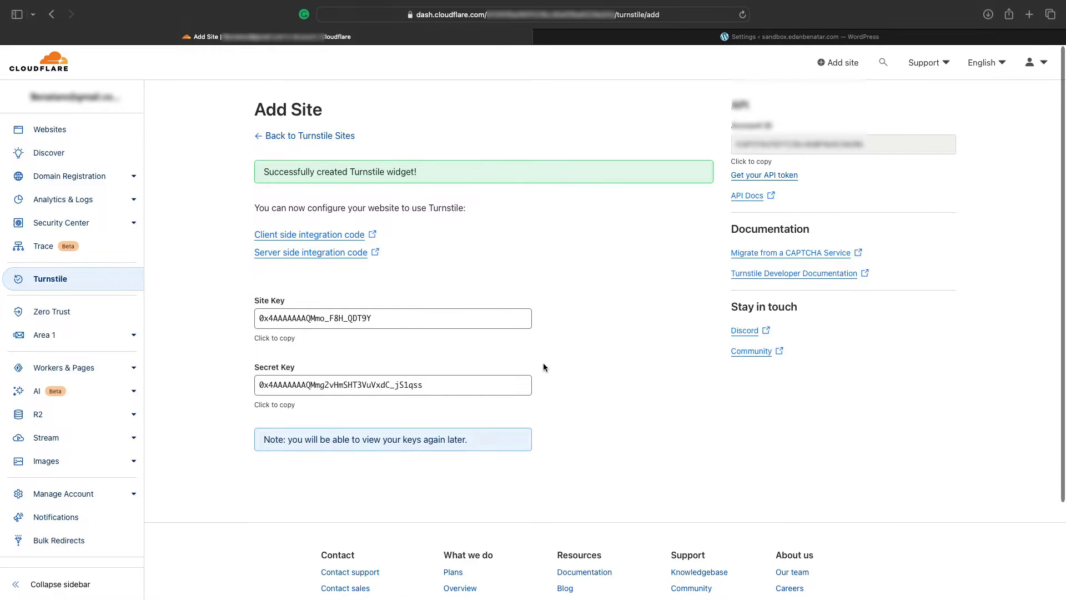
Step: Copy the Sandbox widget's site key and secret key and return to WordPress
{"action": "left_click", "coordinate": [393, 317]}
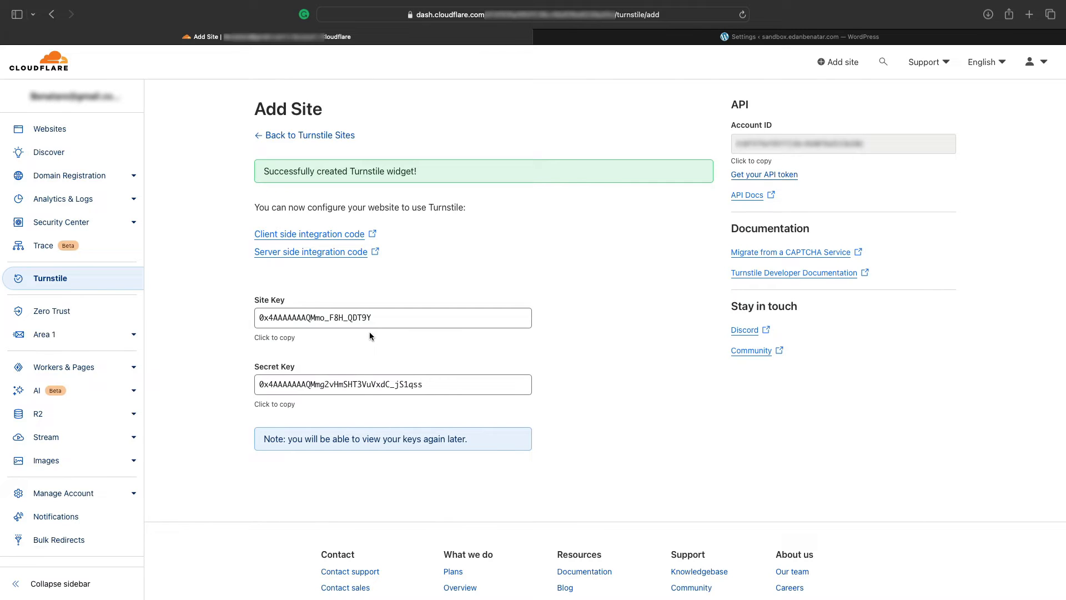
{"action": "left_click", "coordinate": [393, 384]}
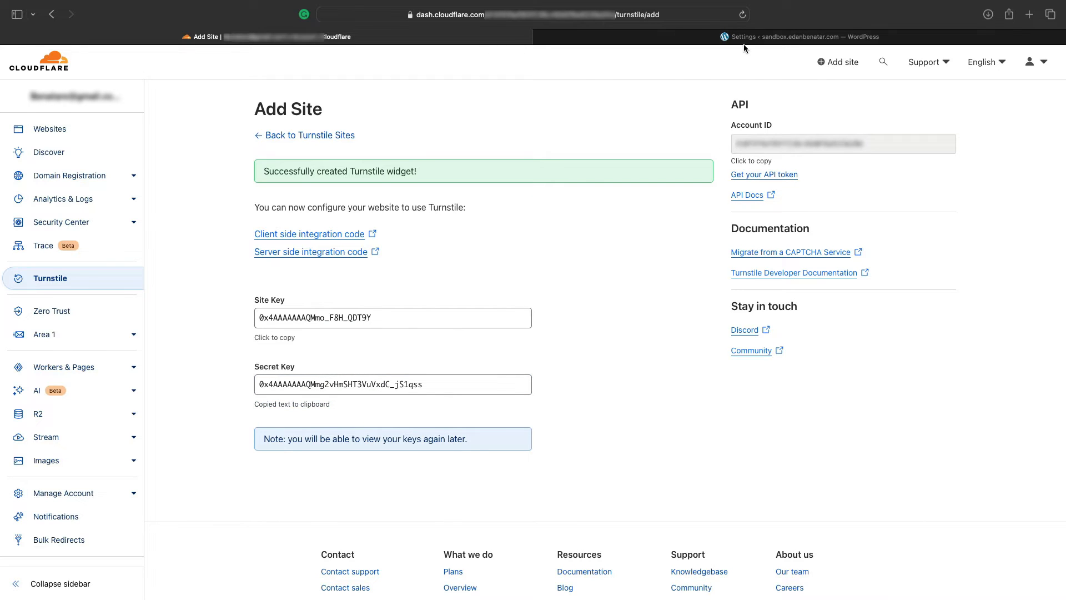
{"action": "left_click", "coordinate": [801, 37]}
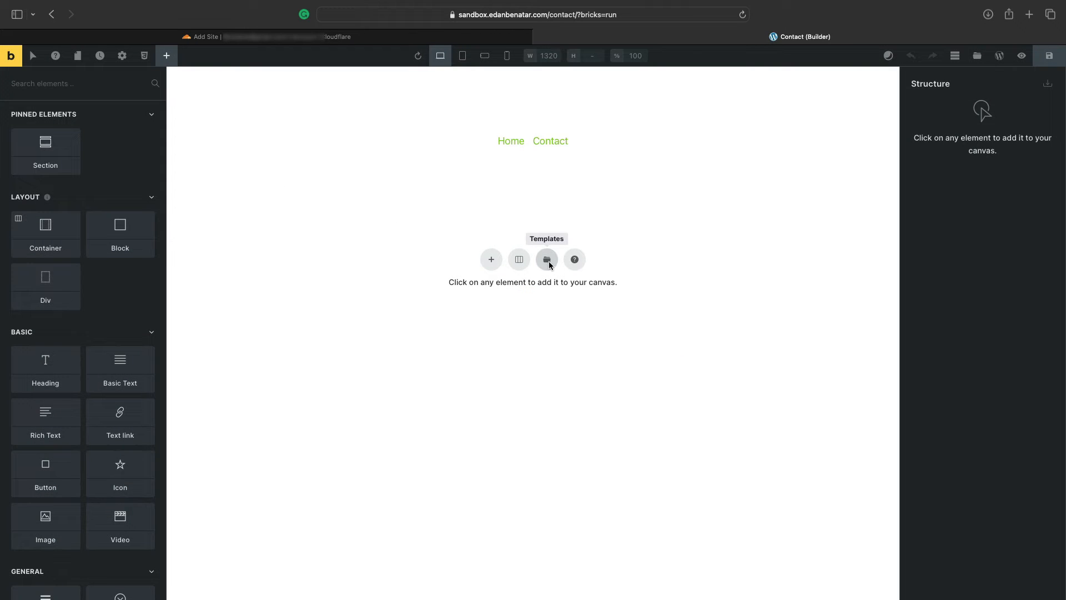
Step: Insert the Contact Form template with name, email and message fields from the library
{"action": "left_click", "coordinate": [546, 260]}
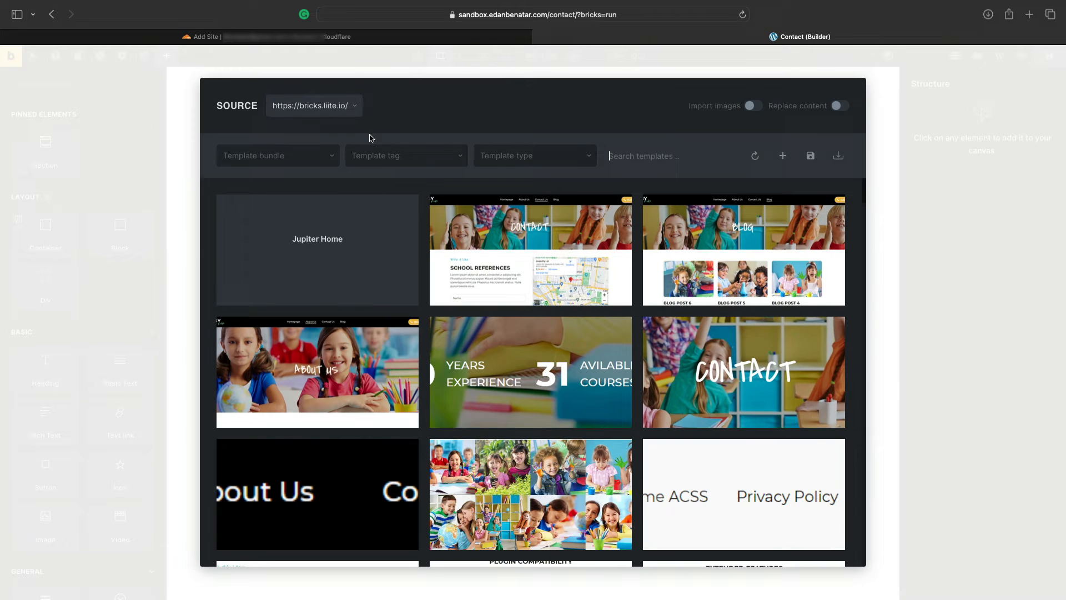
{"action": "type", "text": "c"}
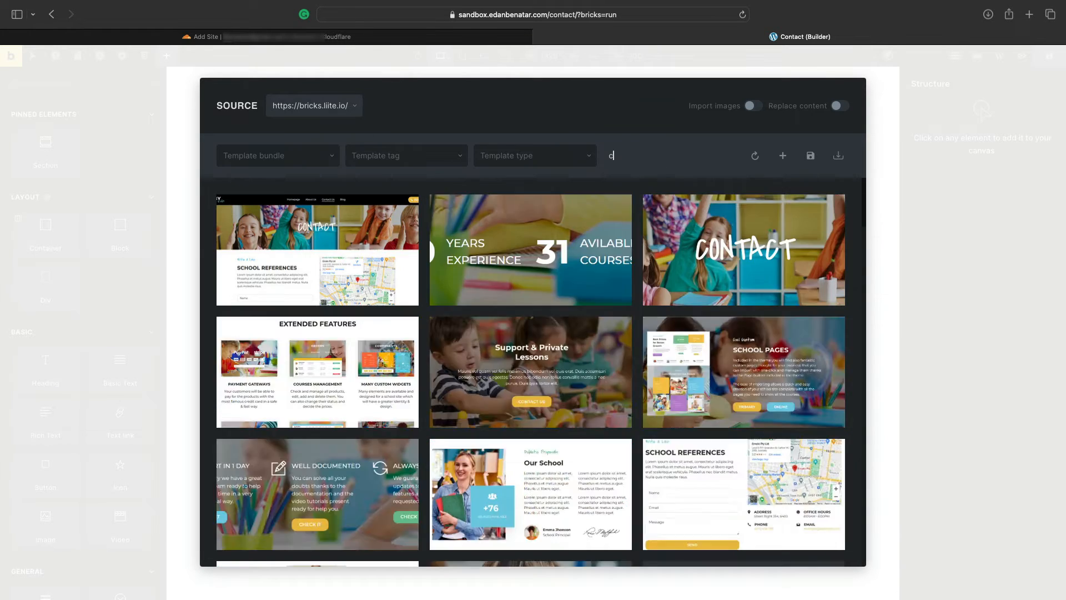
{"action": "type", "text": "ontact"}
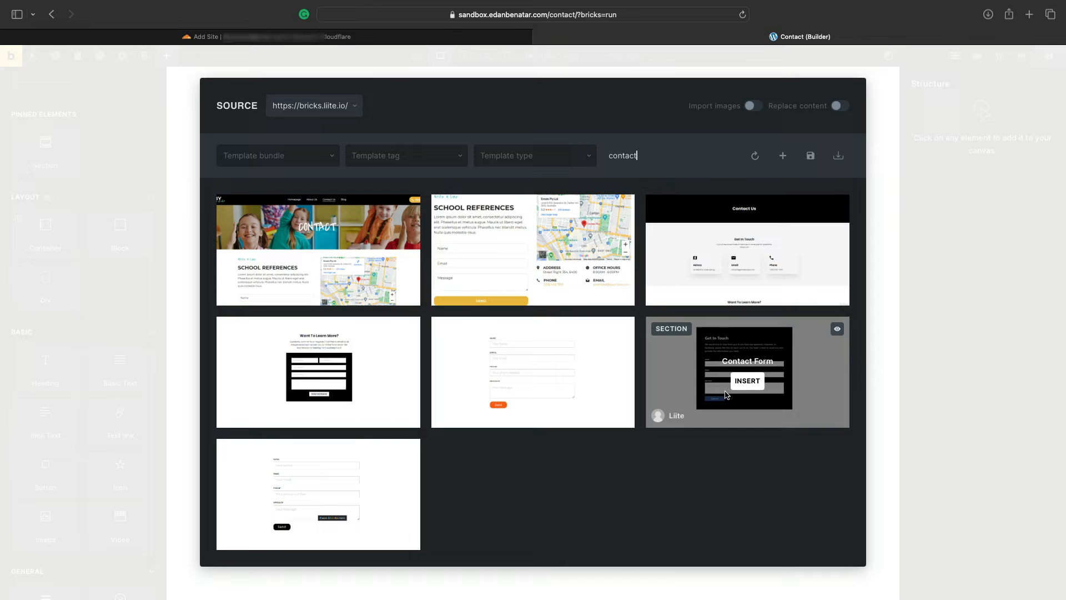
{"action": "left_click", "coordinate": [746, 380]}
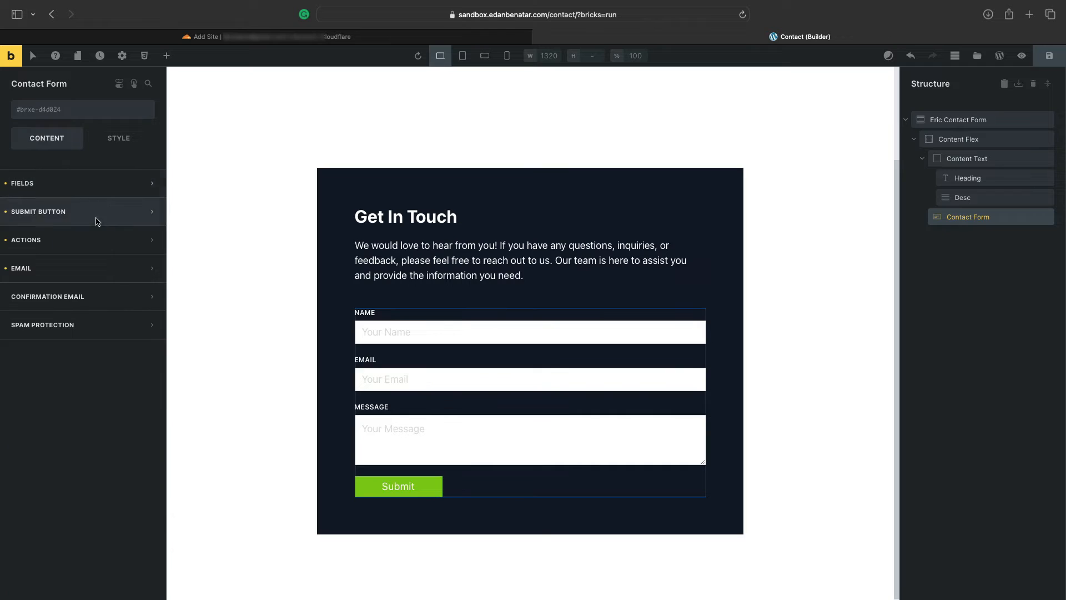
{"action": "mouse_move", "coordinate": [98, 277]}
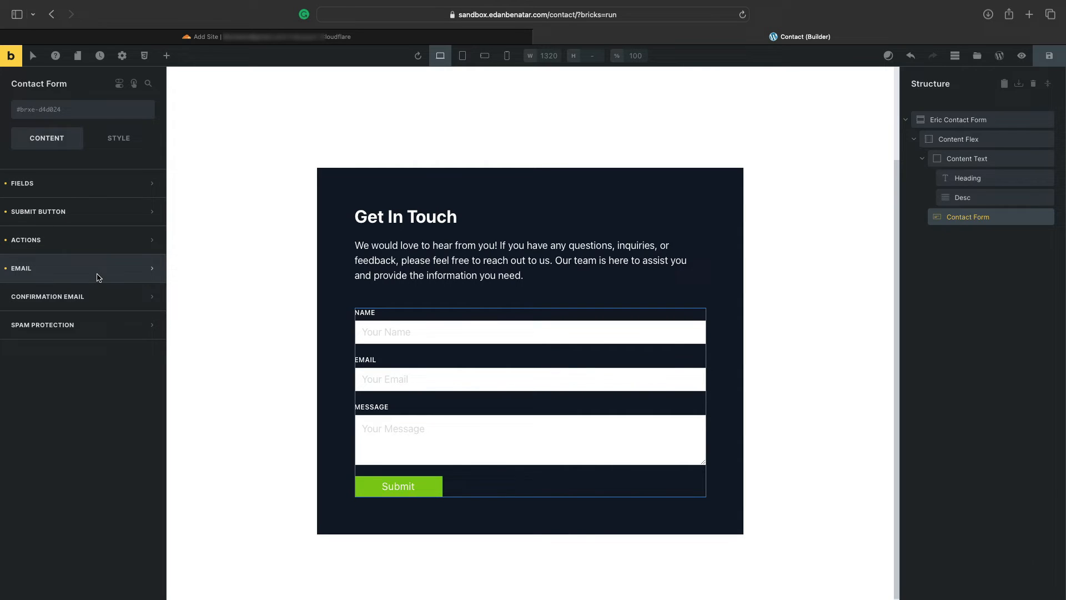
Step: Turn on Turnstile spam protection for the form with Normal size and Dark theme
{"action": "left_click", "coordinate": [42, 325]}
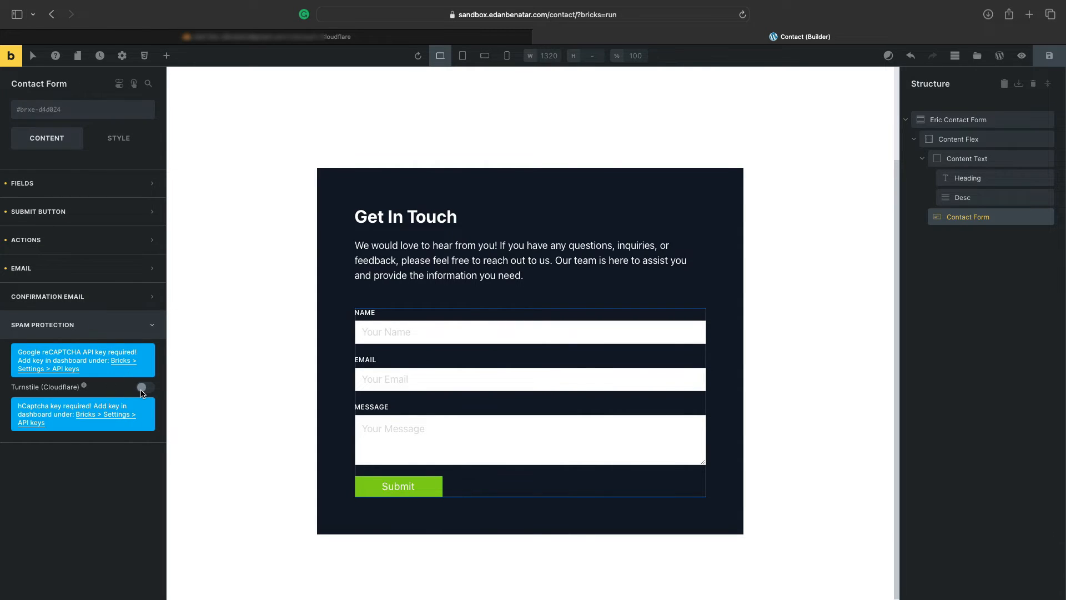
{"action": "left_click", "coordinate": [144, 387]}
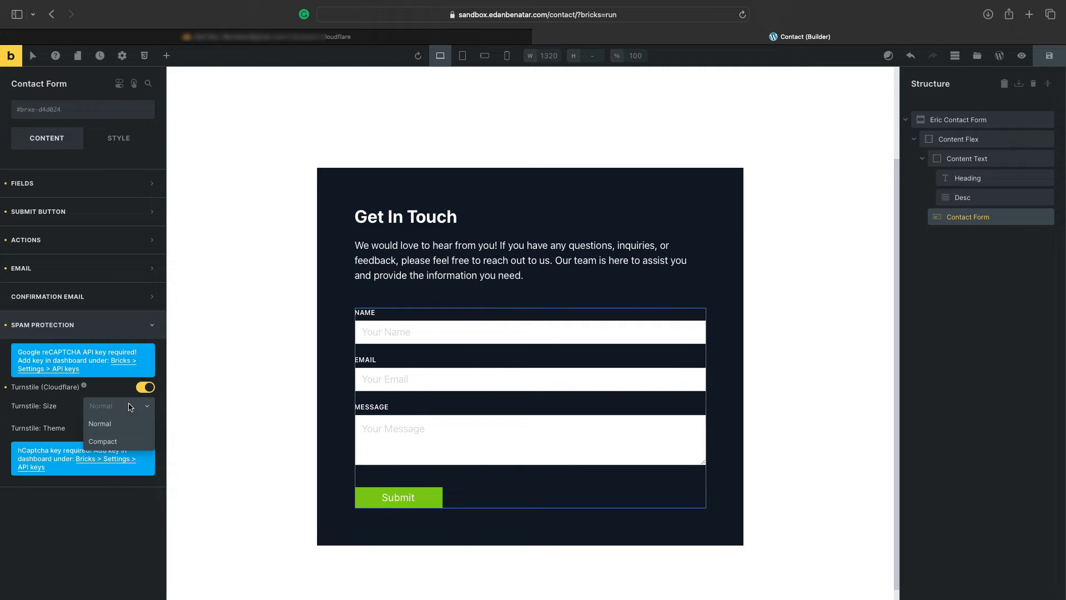
{"action": "left_click", "coordinate": [118, 429]}
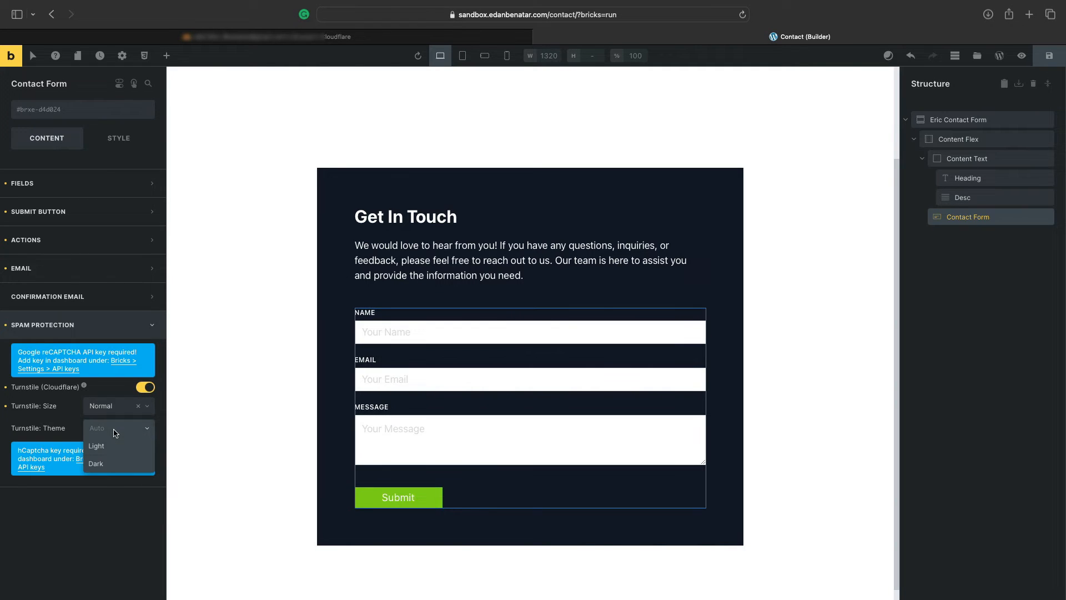
{"action": "mouse_move", "coordinate": [107, 457]}
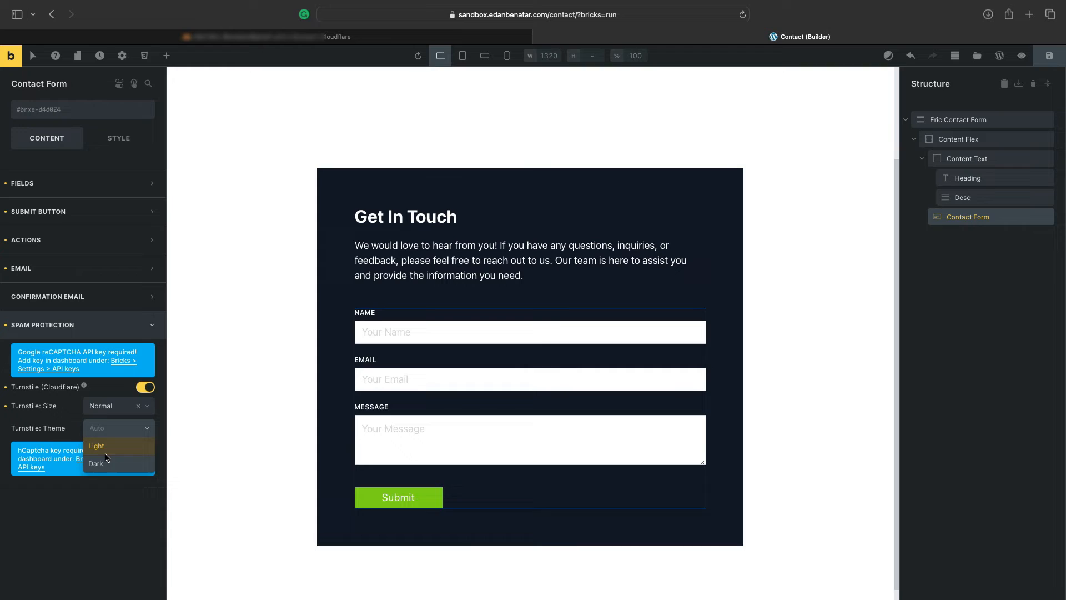
{"action": "left_click", "coordinate": [95, 463]}
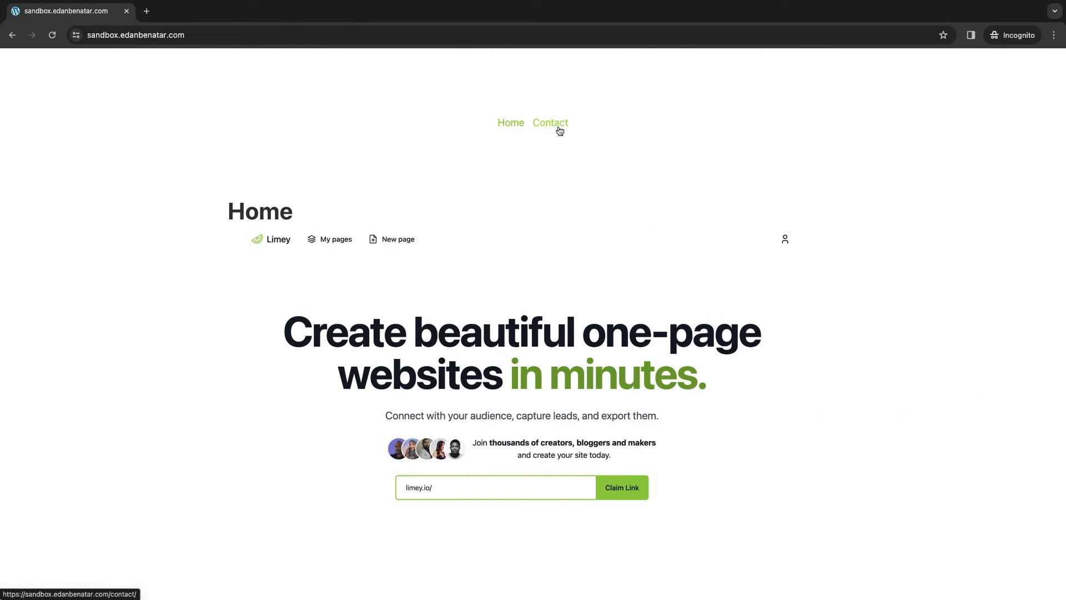
Step: Visit the live site's Contact page, then return to the Sandbox widget settings in Cloudflare
{"action": "left_click", "coordinate": [551, 122]}
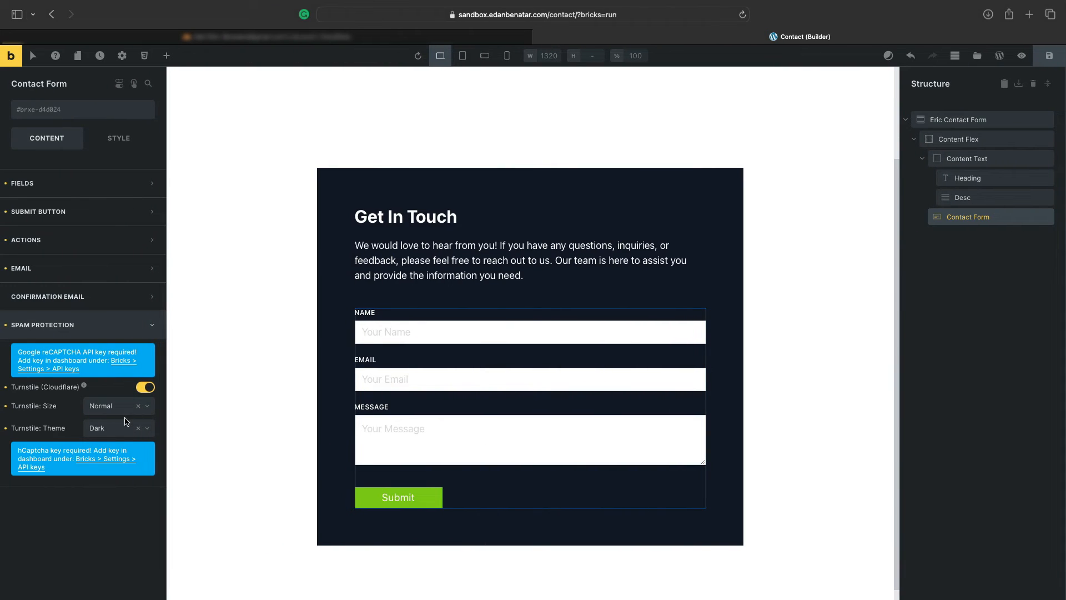
{"action": "left_click", "coordinate": [117, 429]}
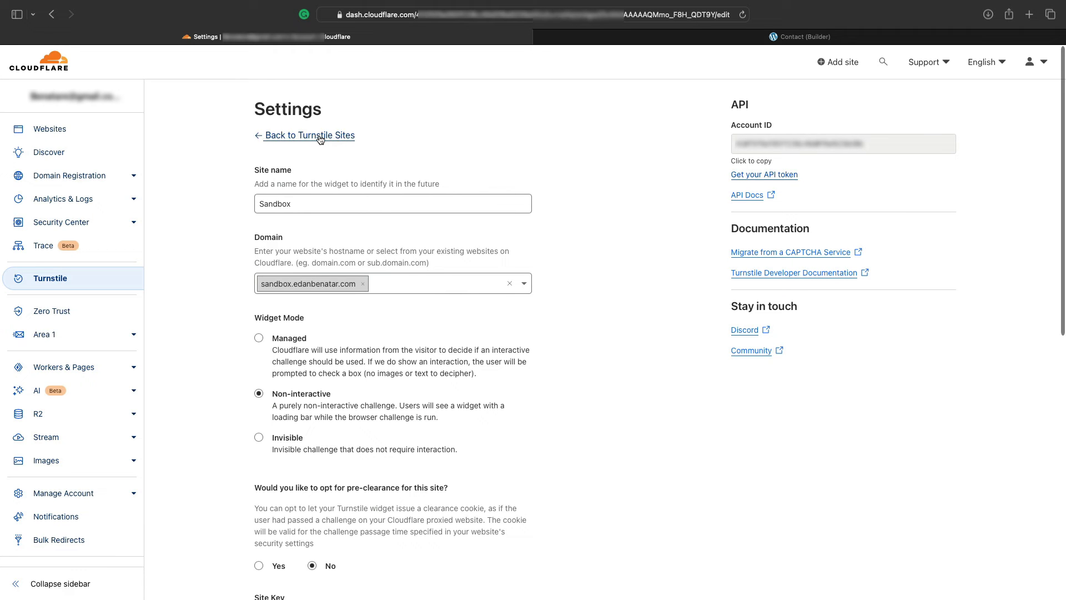
Step: View the Sandbox widget analytics: 2 challenges issued, both solved non-interactively
{"action": "left_click", "coordinate": [308, 135]}
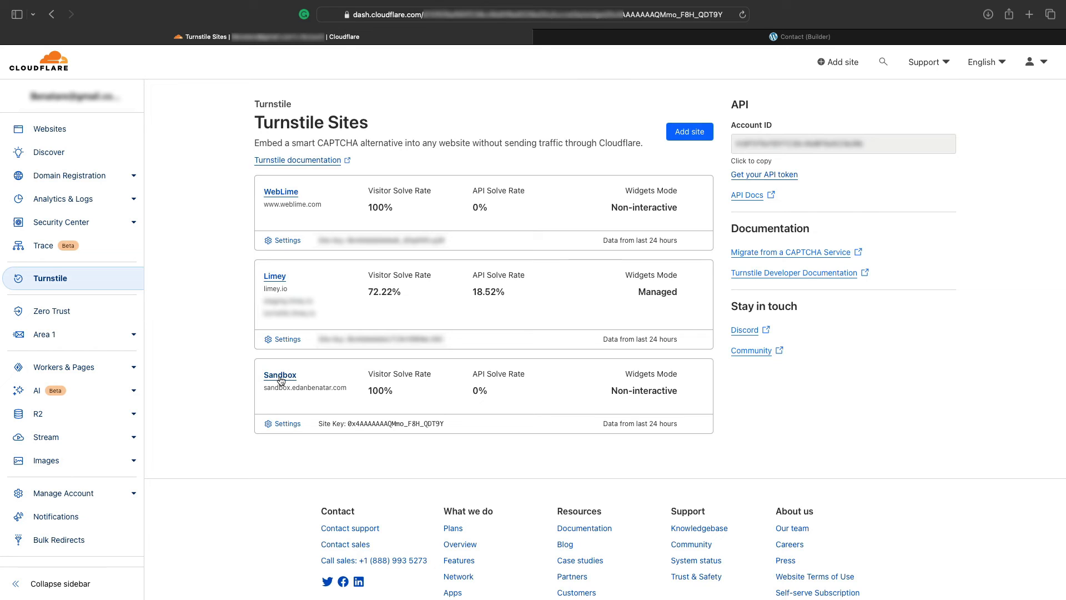
{"action": "left_click", "coordinate": [280, 376]}
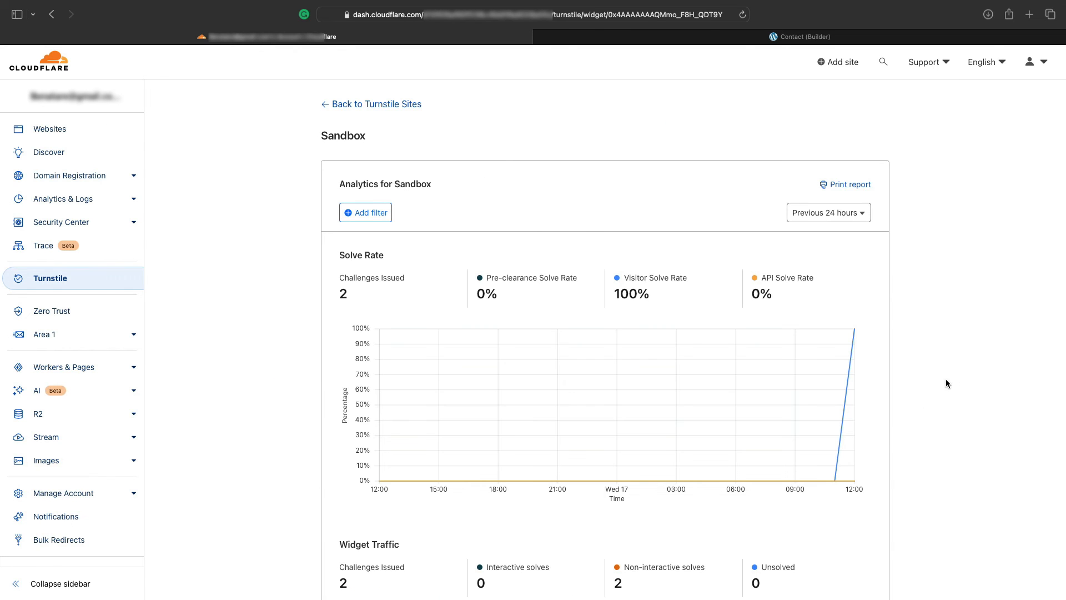
{"action": "scroll", "scroll_direction": "down", "scroll_amount": 3}
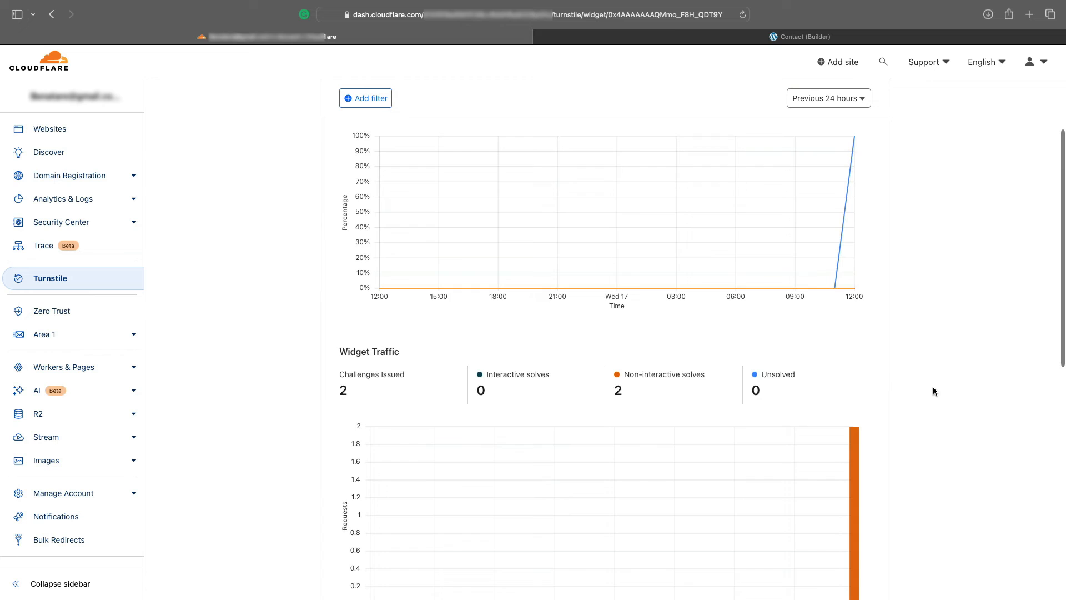